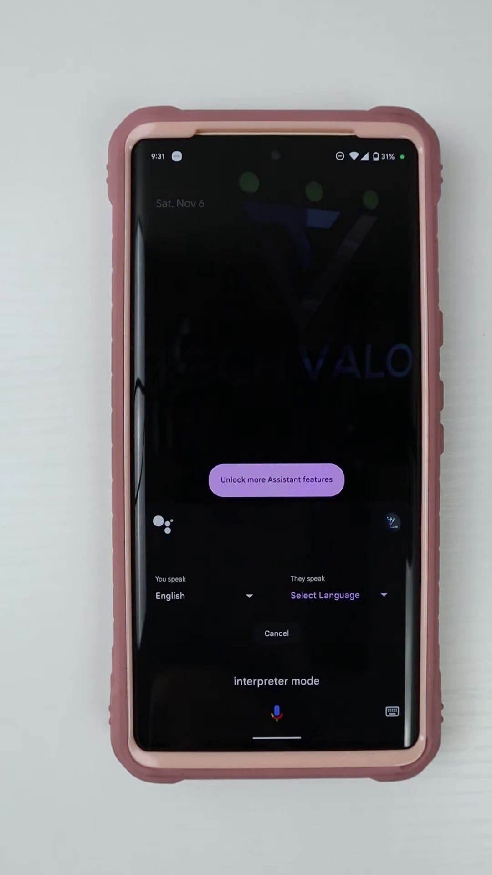
# - Choose Spanish as the other person's language to launch English–Spanish interpreter mode
pyautogui.click(276, 712)
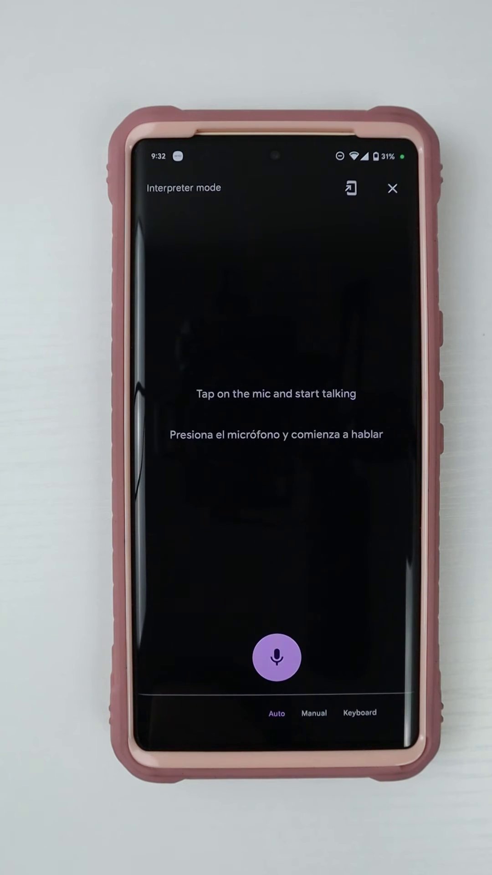
# - Listen via the mic so 'Cómo estás' is interpreted as 'How are you' with suggested replies
pyautogui.click(277, 658)
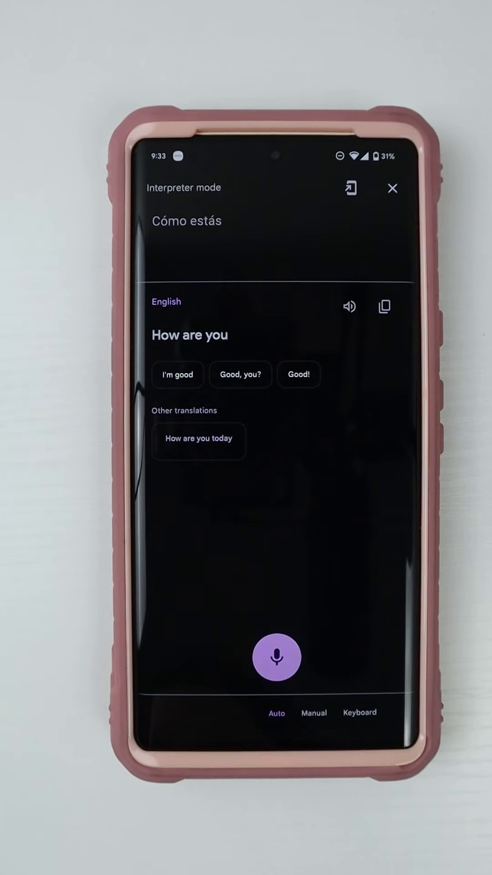
pyautogui.click(277, 658)
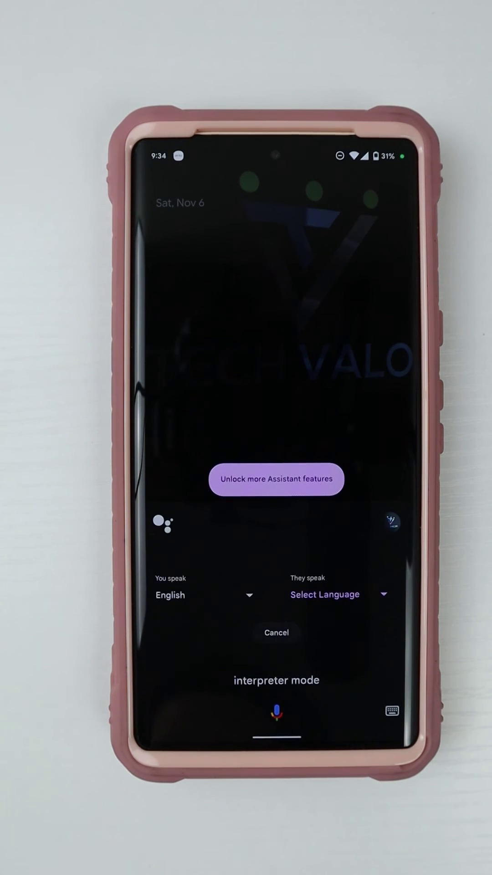
# - Reveal the list of languages the other speaker could use in interpreter setup
pyautogui.click(276, 711)
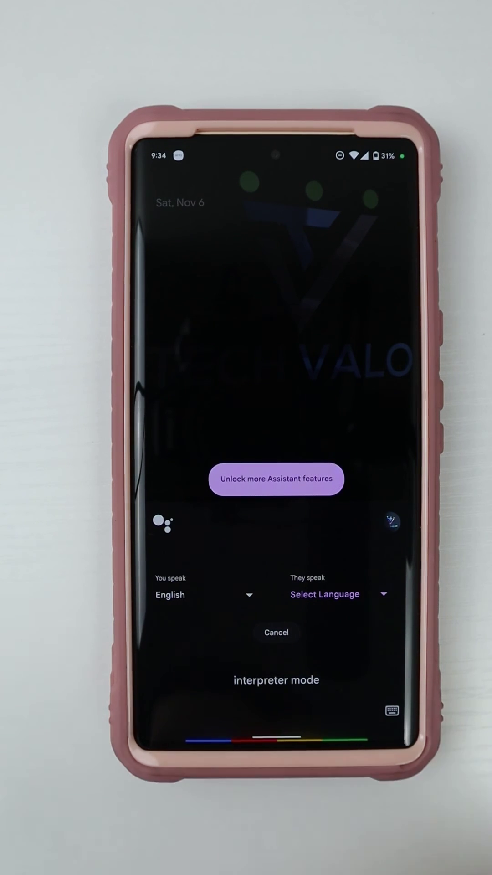
pyautogui.click(324, 594)
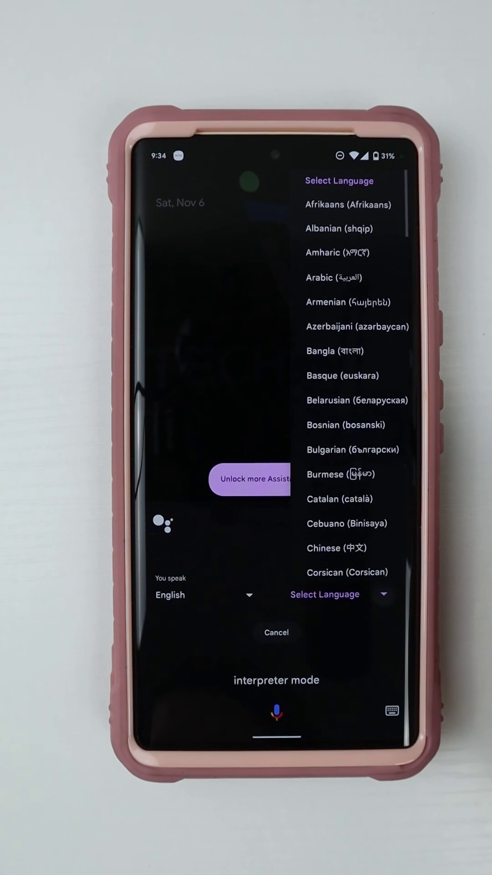